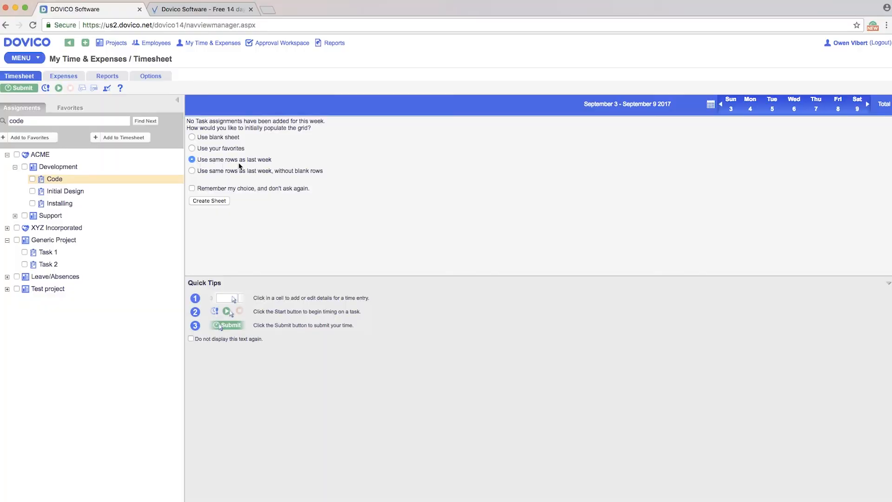
mouse_move(225, 183)
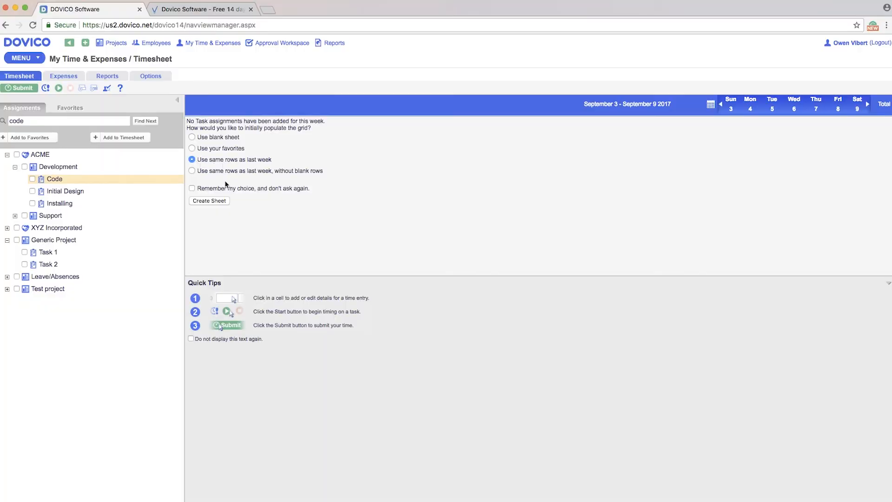
Step: Create the September 3–9 sheet reusing last week's task rows, leaving all hours at zero
click(720, 104)
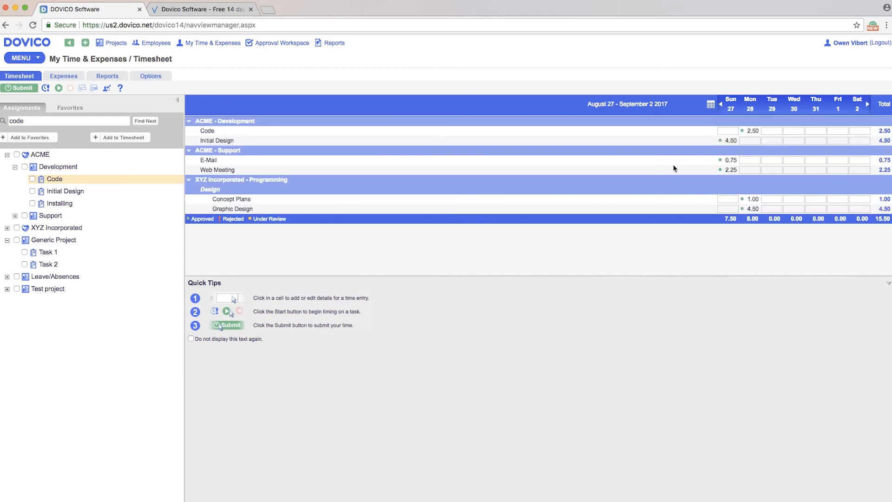
mouse_move(276, 205)
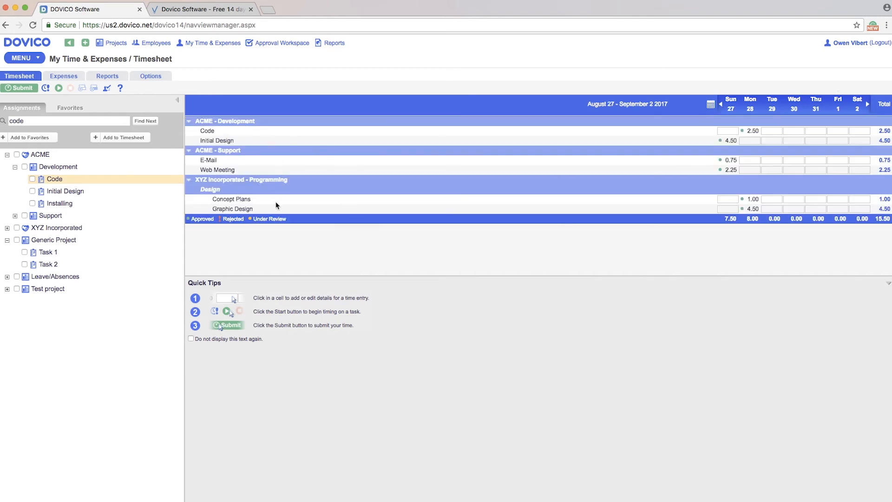
click(866, 104)
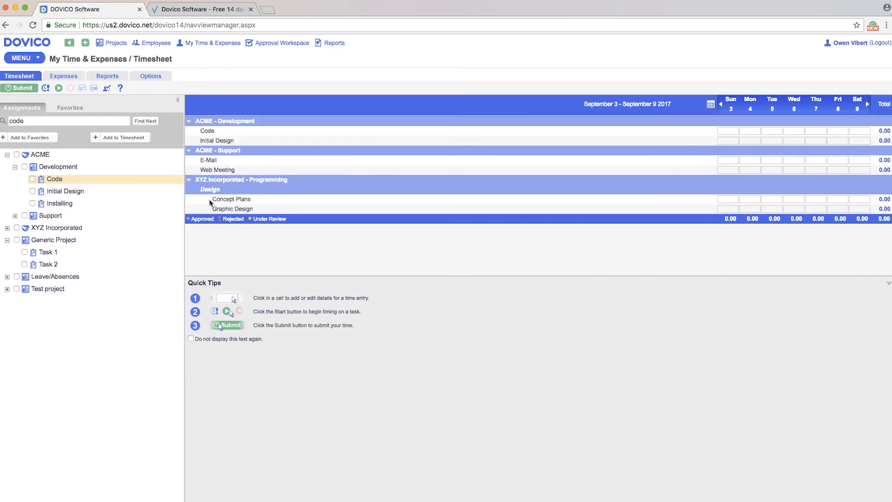
mouse_move(459, 197)
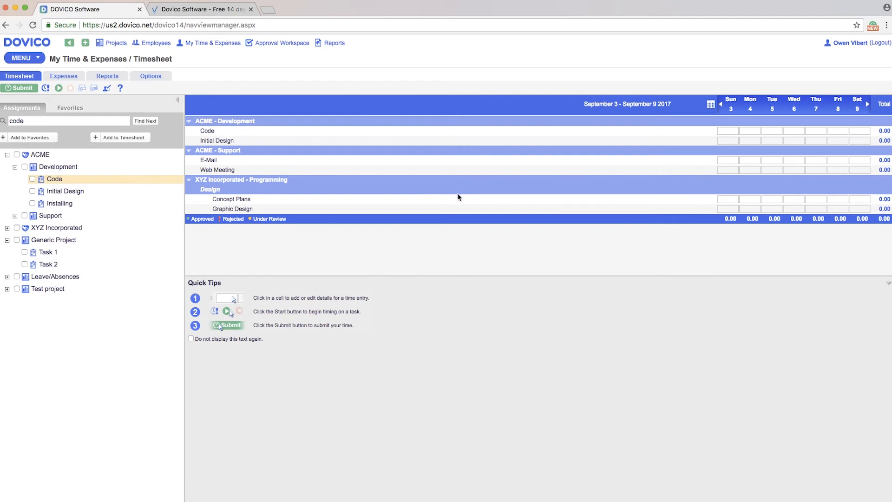
Step: Check ACME's Development project and add its Code, Initial Design and Installing tasks to Favorites
click(22, 154)
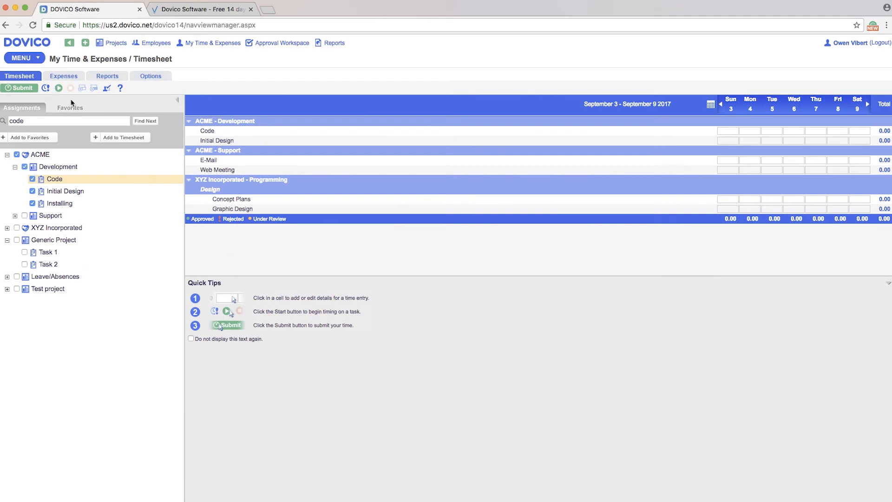
mouse_move(40, 168)
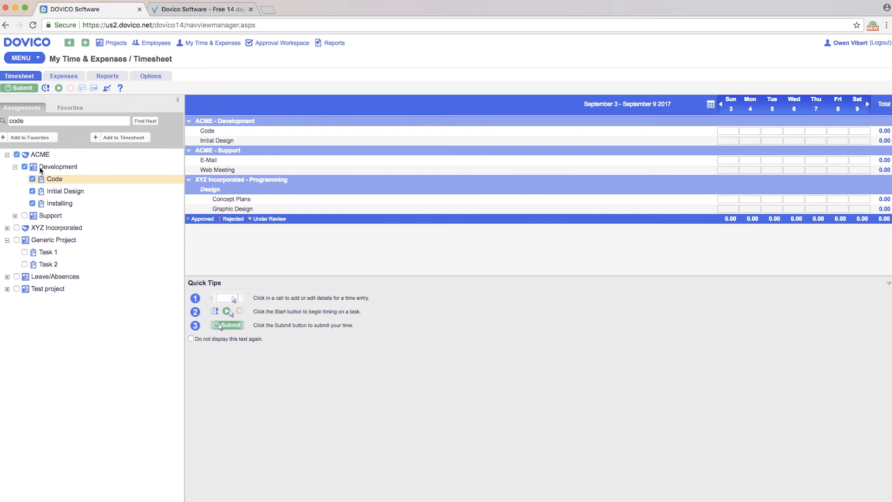
click(69, 108)
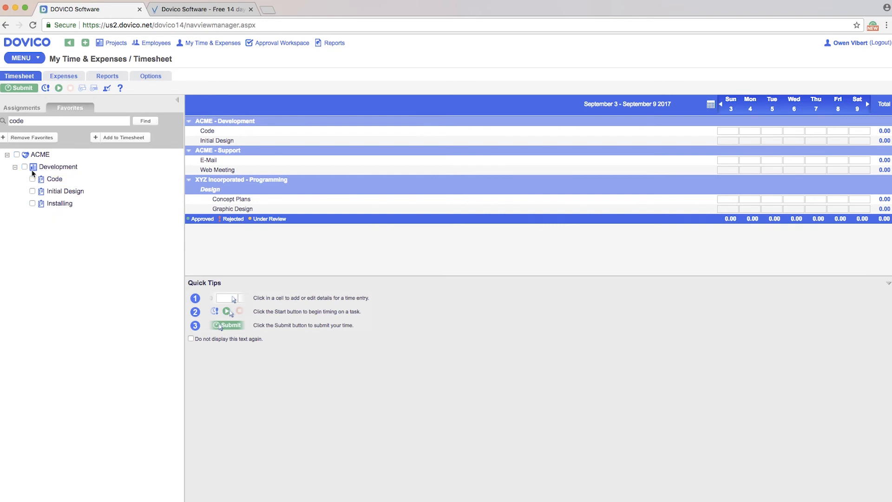